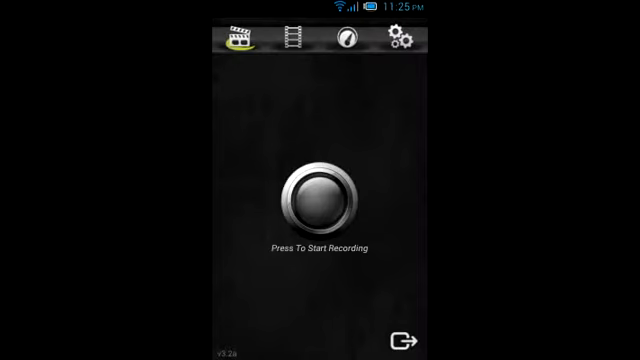
Start a Screencast screen recording using the 'Press To Start Recording' button
{"action": "left_click", "coordinate": [320, 195]}
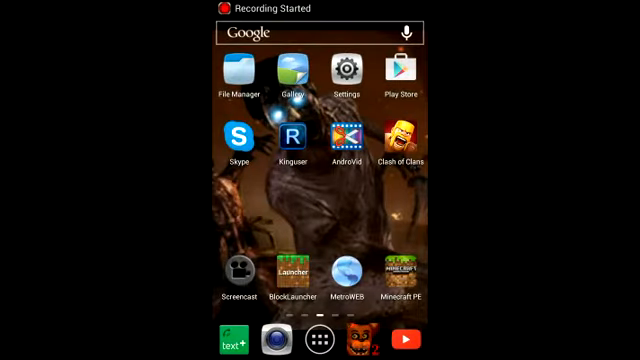